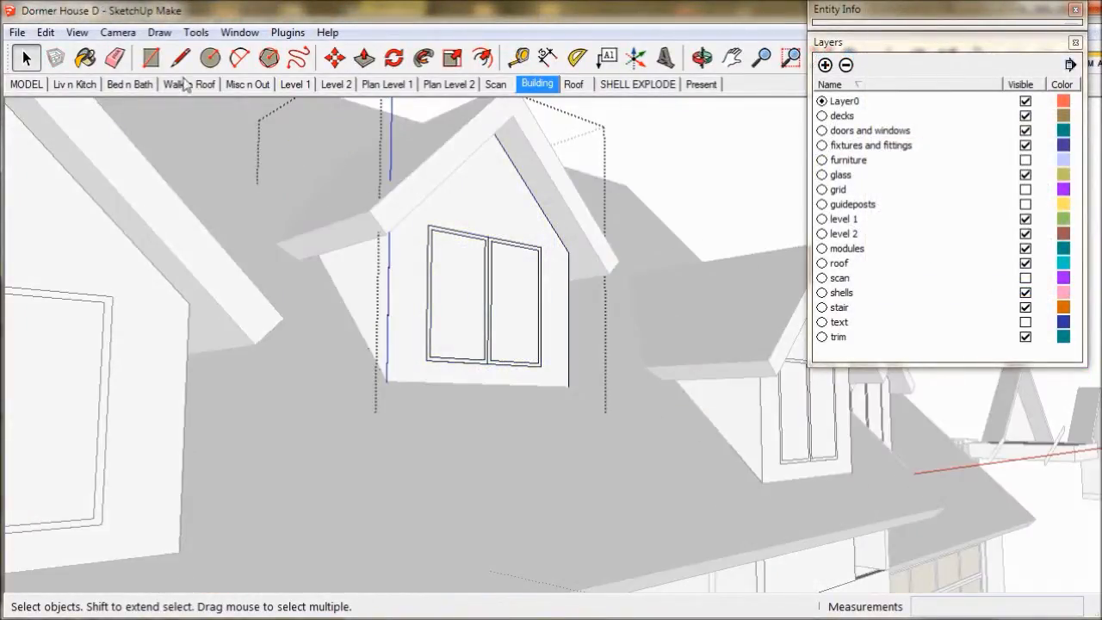
Uncheck Visible for the roof layer in the Layers panel.
left_click(44, 32)
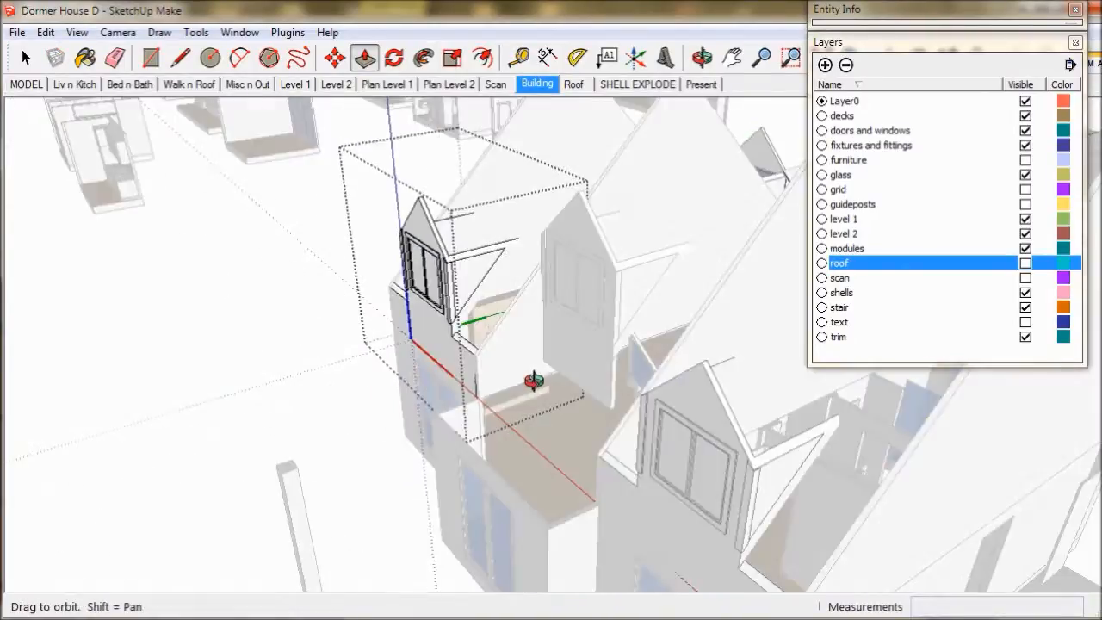
Push/Pull the dormer's lower front face downward below the window.
left_click_drag(534, 378, 663, 490)
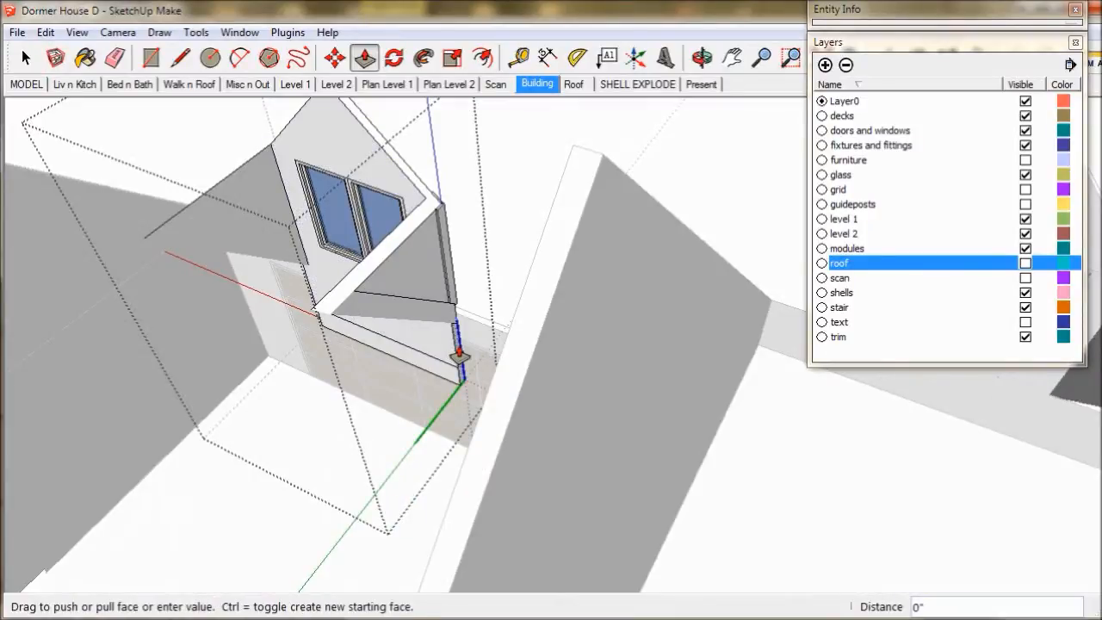
left_click_drag(459, 356, 456, 396)
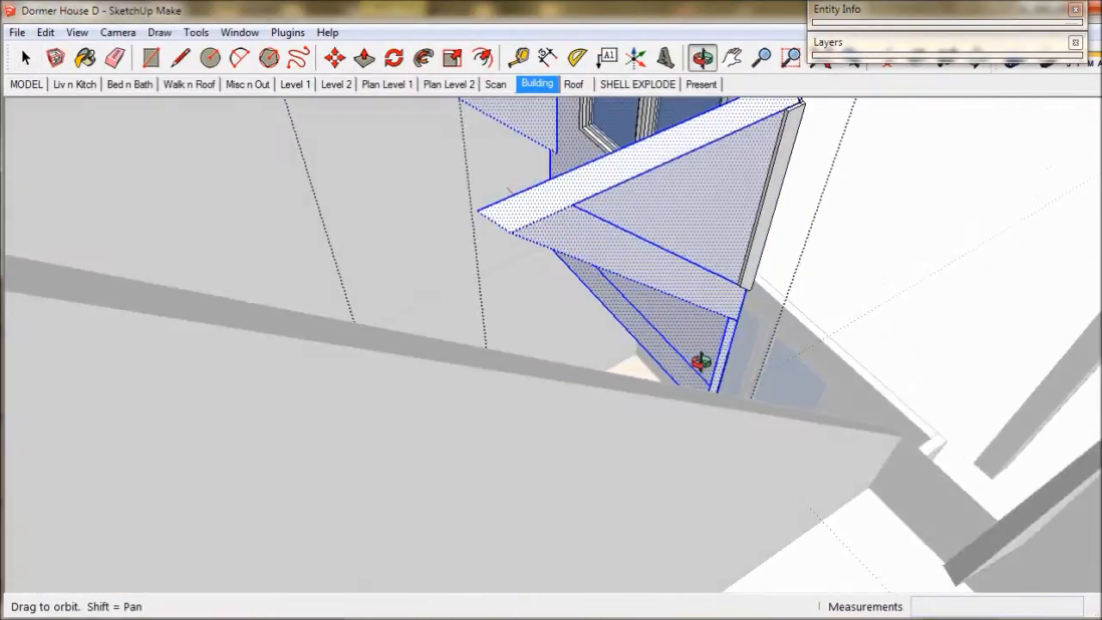
Deselect the dormer by clicking in empty space.
left_click(363, 58)
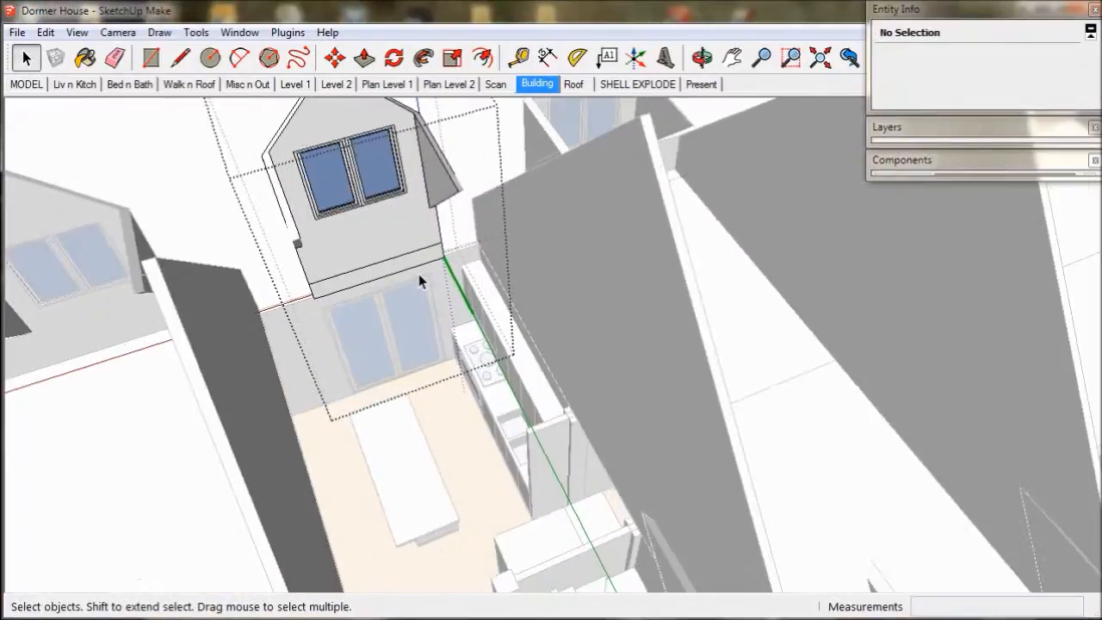
Move the wall strip under the dormer 3' down the blue axis, above the kitchen doors.
left_click(702, 58)
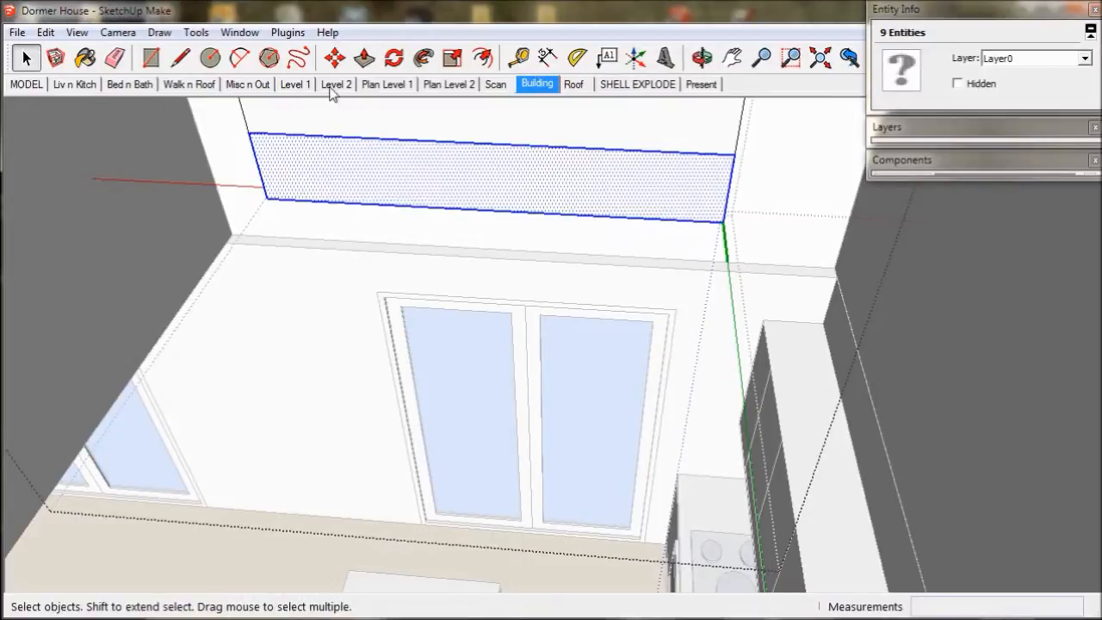
left_click(334, 58)
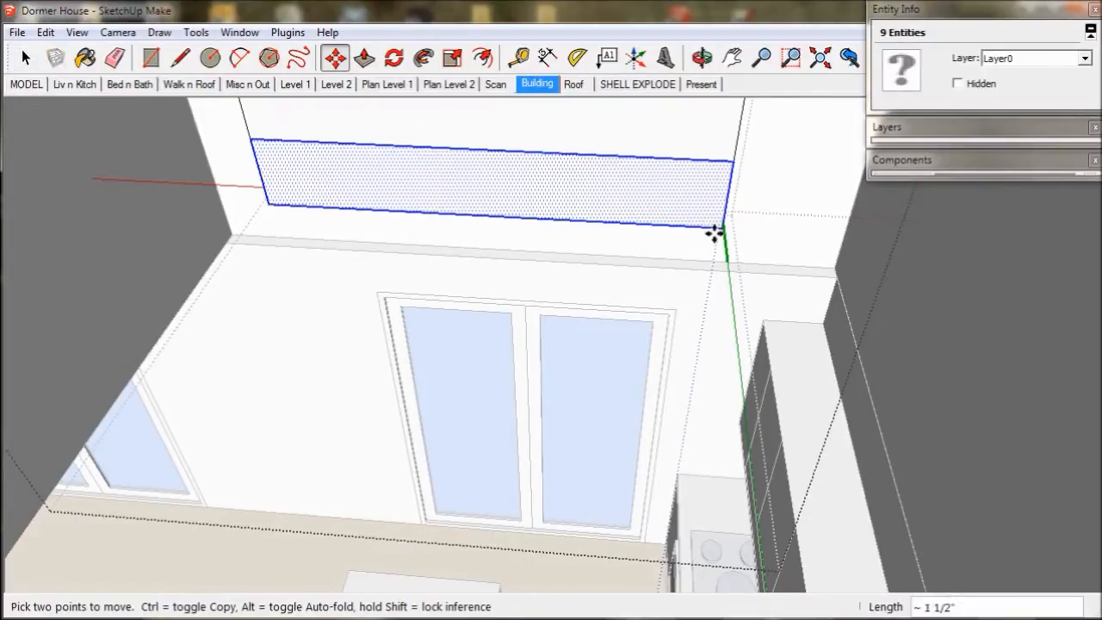
left_click_drag(714, 233, 809, 276)
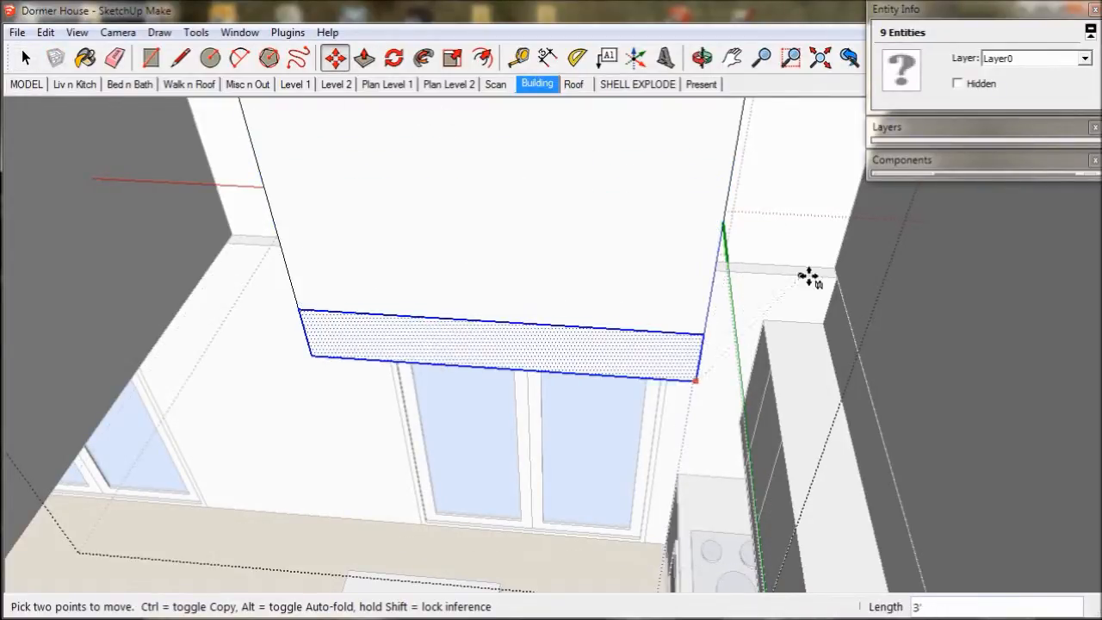
left_click(702, 58)
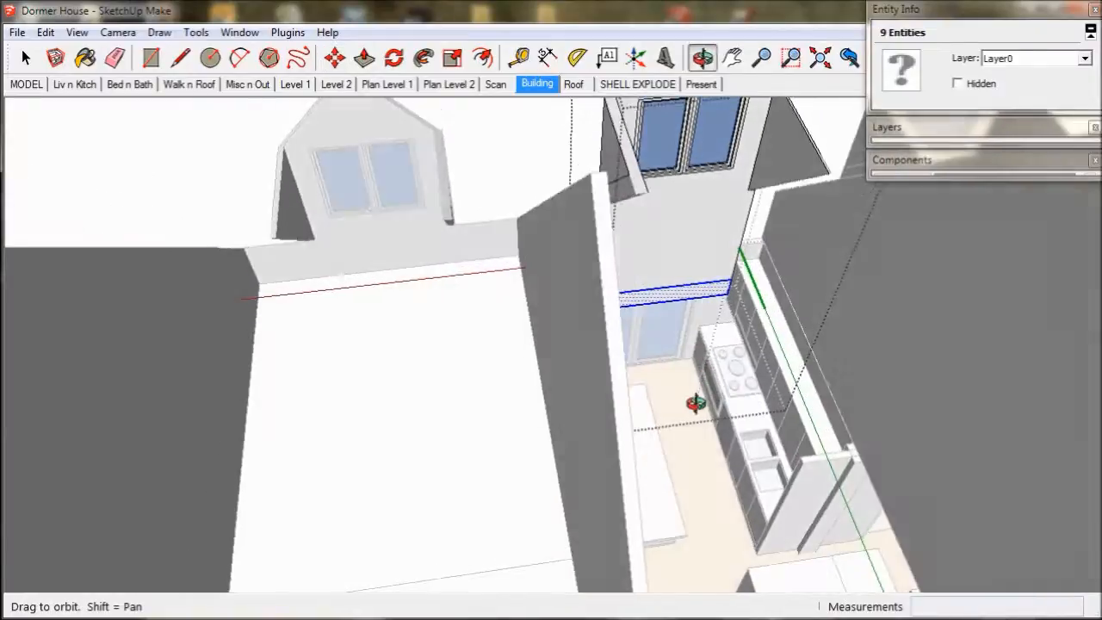
left_click_drag(695, 403, 896, 505)
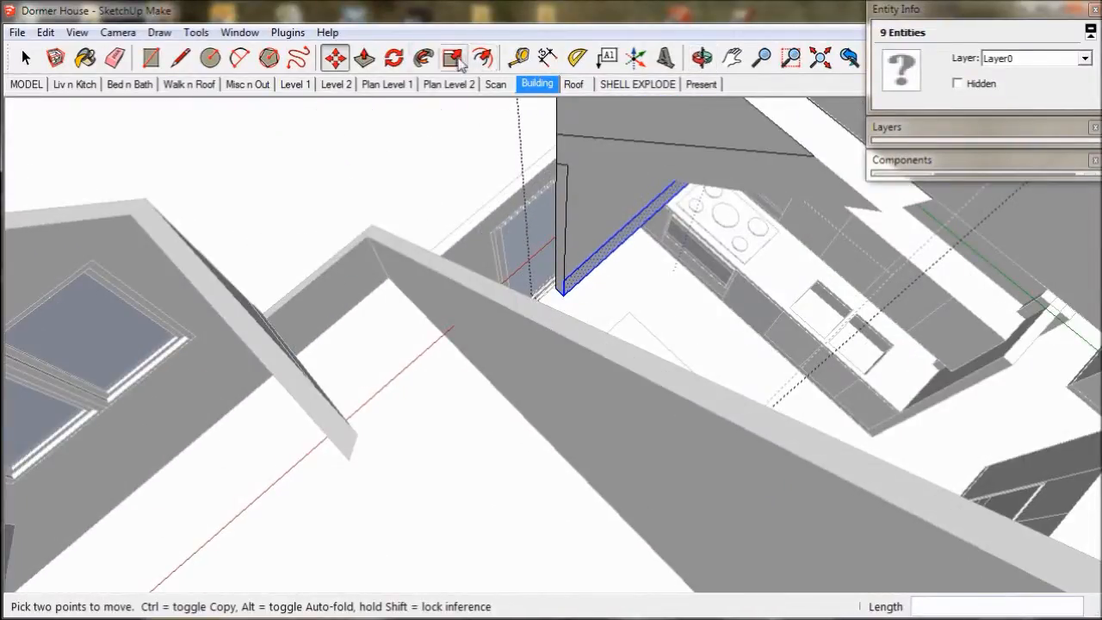
Push/Pull the attic floor's edge face out 15' 3½" over the stairwell.
left_click(364, 58)
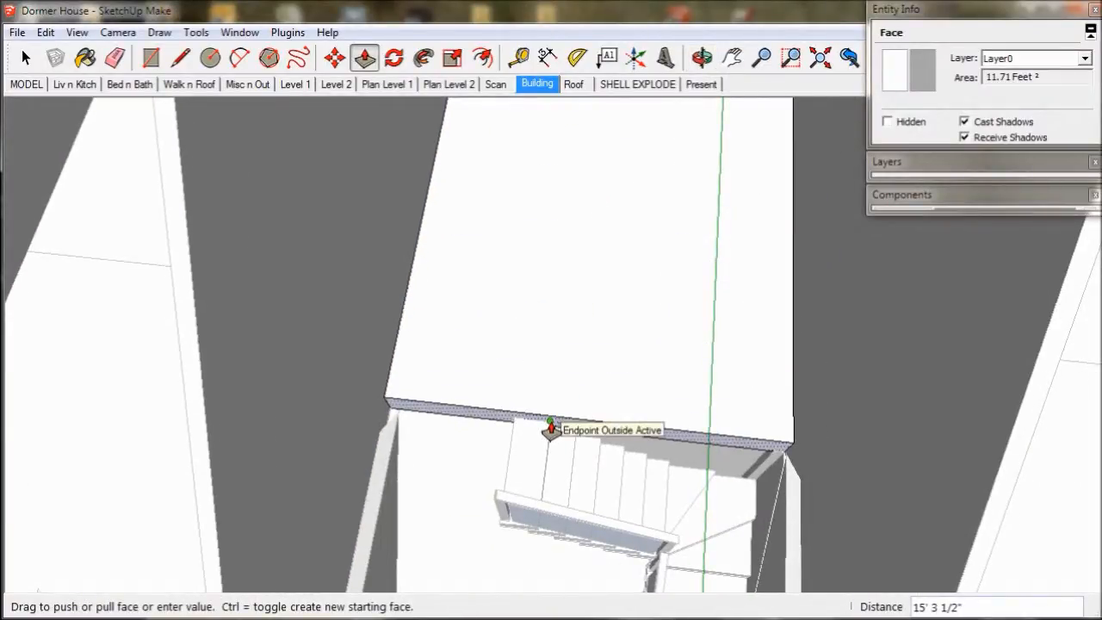
Finish the attic floor pull, then extend the dwarf wall's end about 10".
left_click(702, 58)
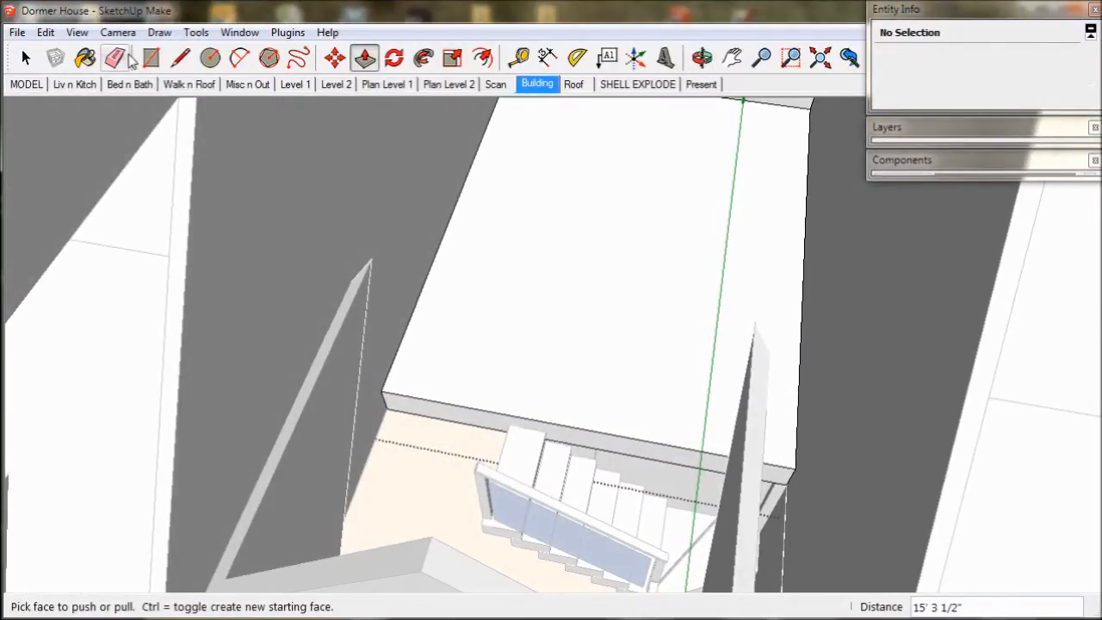
left_click(151, 57)
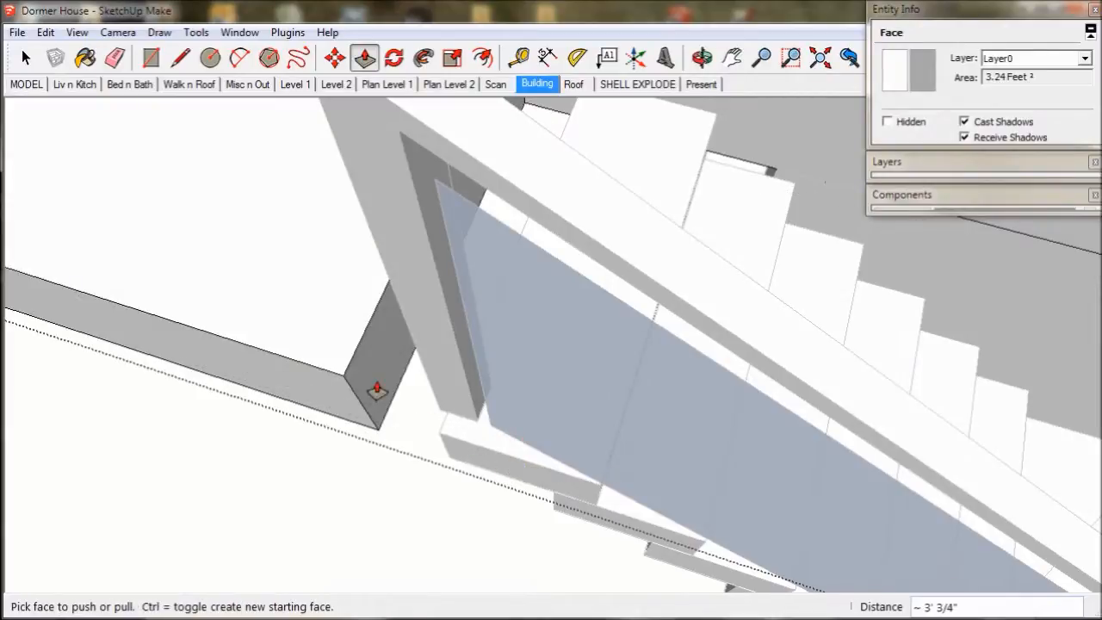
left_click_drag(377, 391, 474, 400)
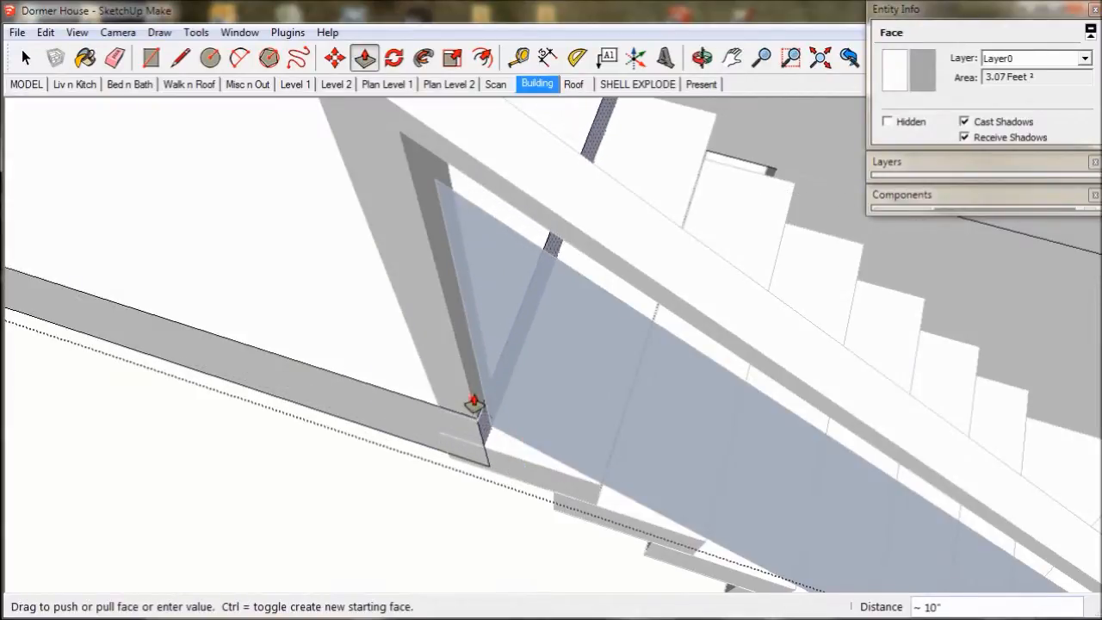
left_click(701, 58)
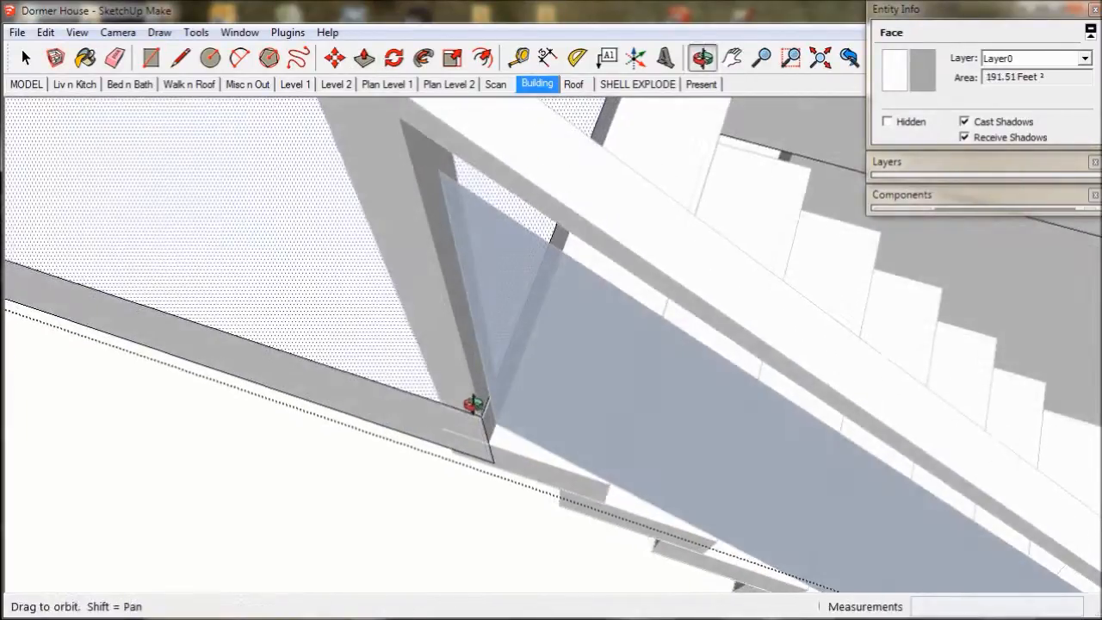